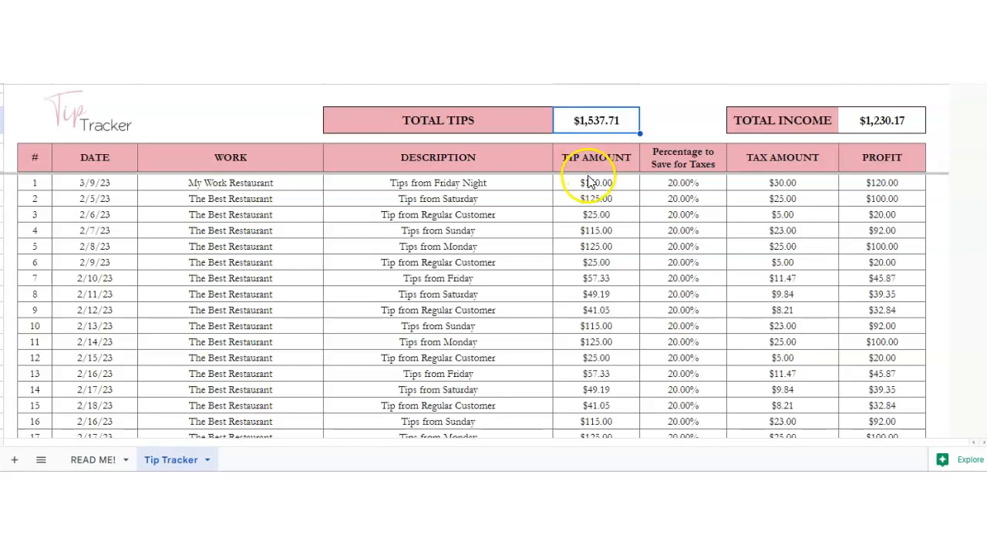
Scroll to row 22 and open the date picker in its DATE cell.
{"action": "left_click_drag", "start_coordinate": [596, 183], "coordinate": [595, 406]}
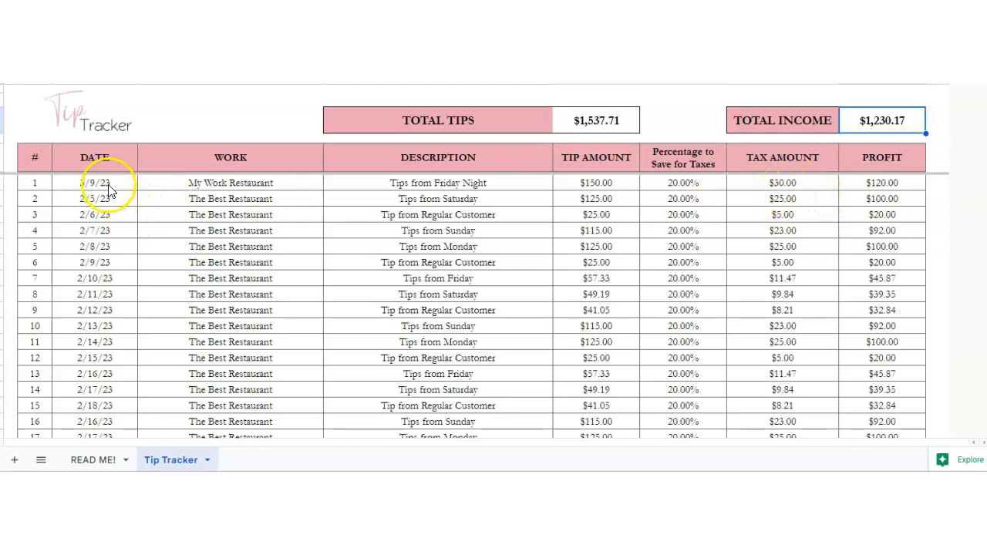
{"action": "scroll", "scroll_direction": "down", "scroll_amount": 3}
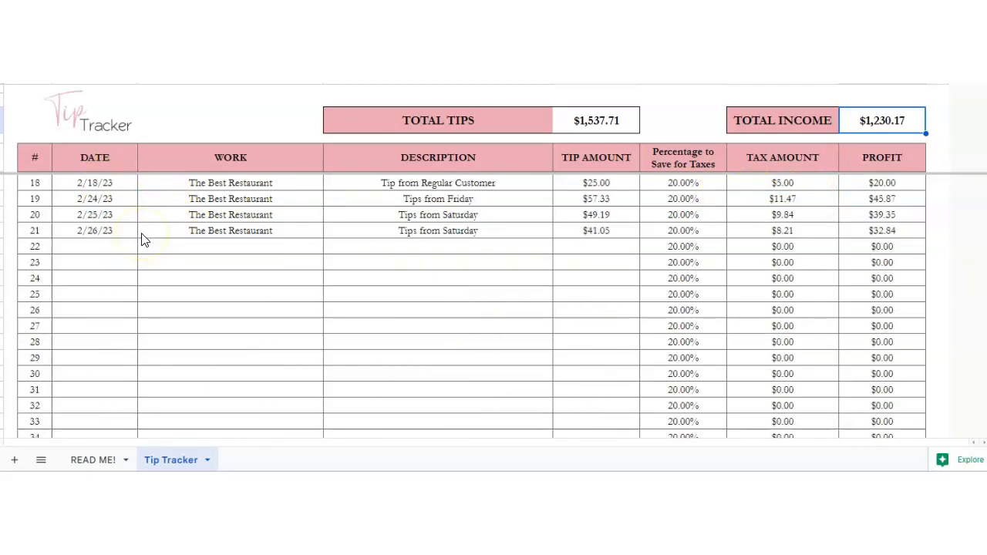
{"action": "left_click", "coordinate": [65, 214]}
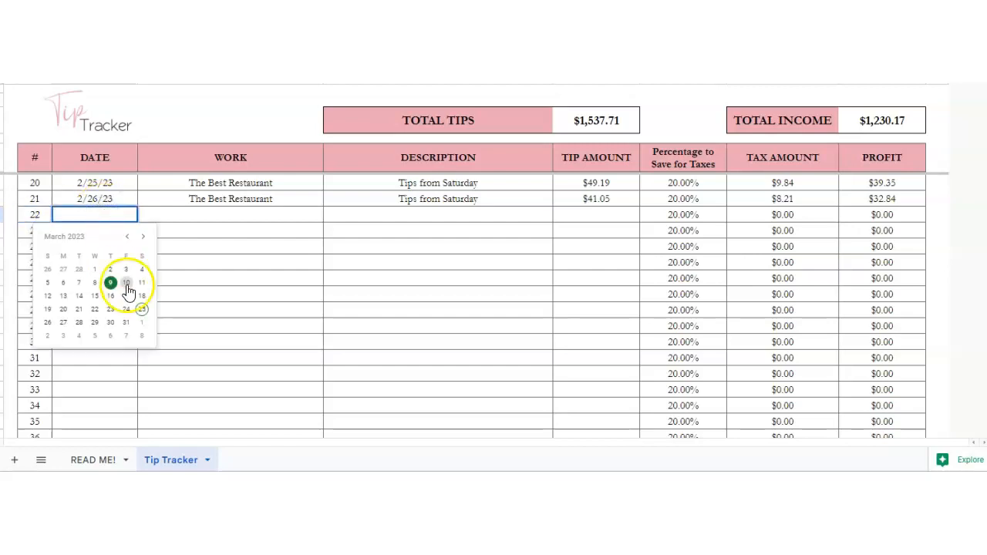
Set row 22's date to 3/10/23 and its work to 'My Favorite Restaurant'.
{"action": "left_click", "coordinate": [125, 282]}
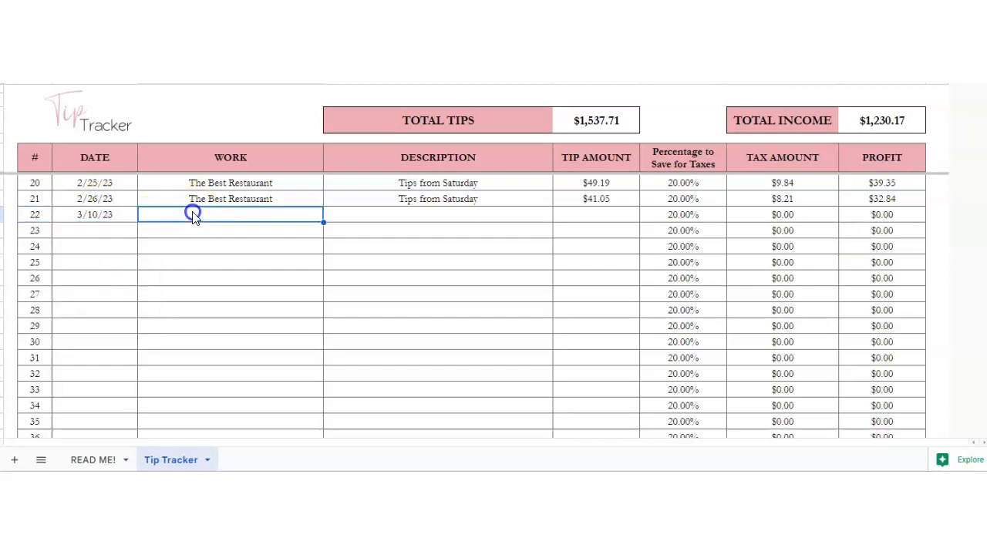
{"action": "type", "text": "My Work Restaurant"}
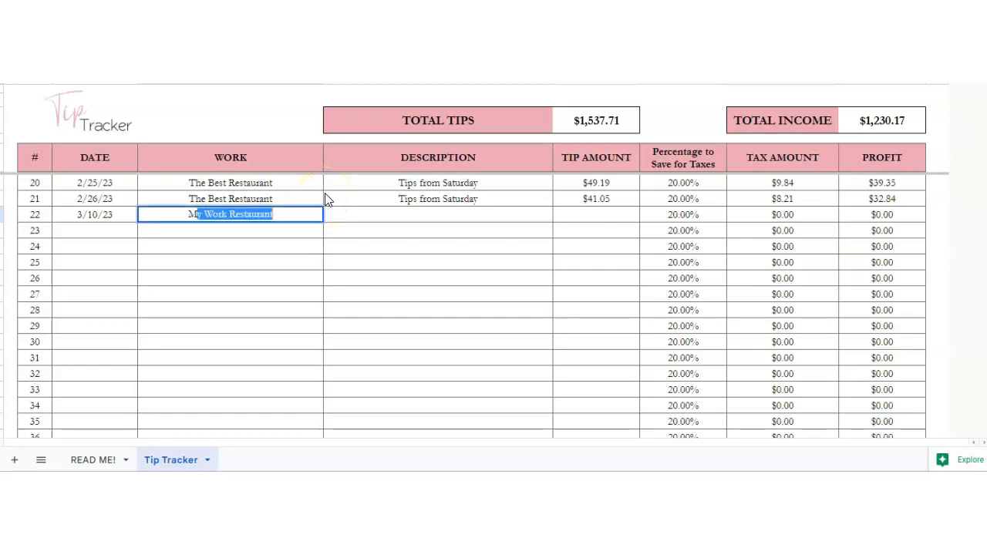
{"action": "type", "text": "My Favor"}
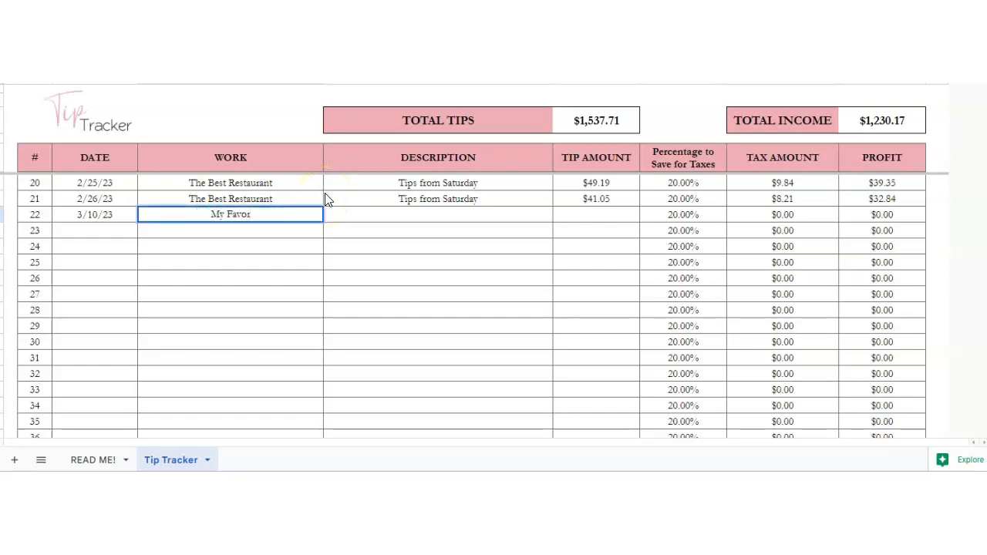
{"action": "type", "text": "ite"}
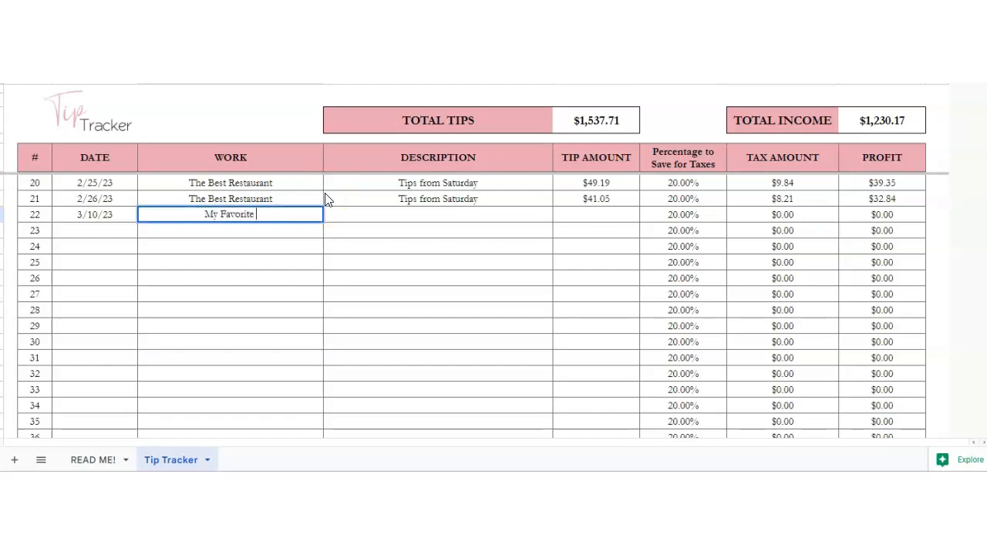
{"action": "type", "text": "Resta"}
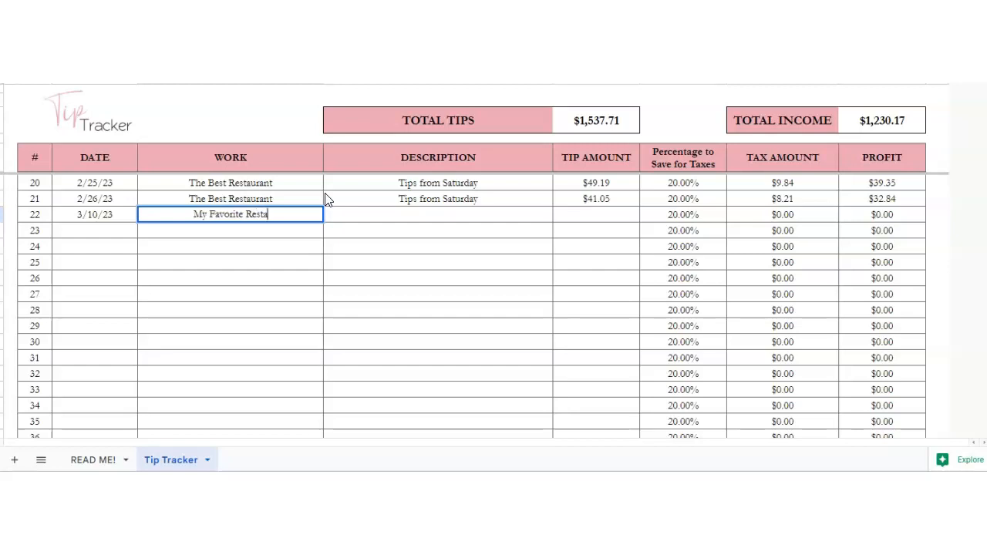
{"action": "type", "text": "urant"}
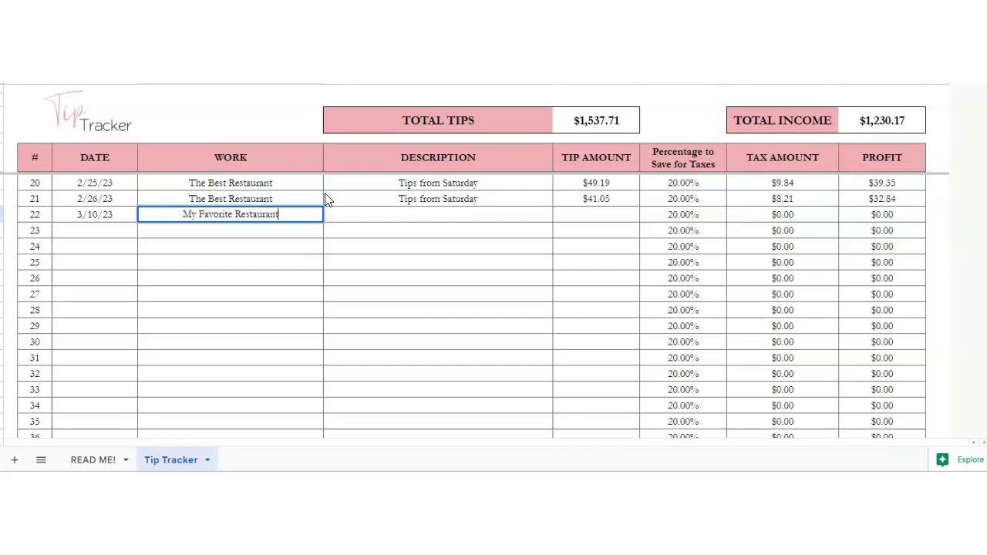
Enter 'Tips from Regular Customer' as row 22's description.
{"action": "type", "text": "Tr"}
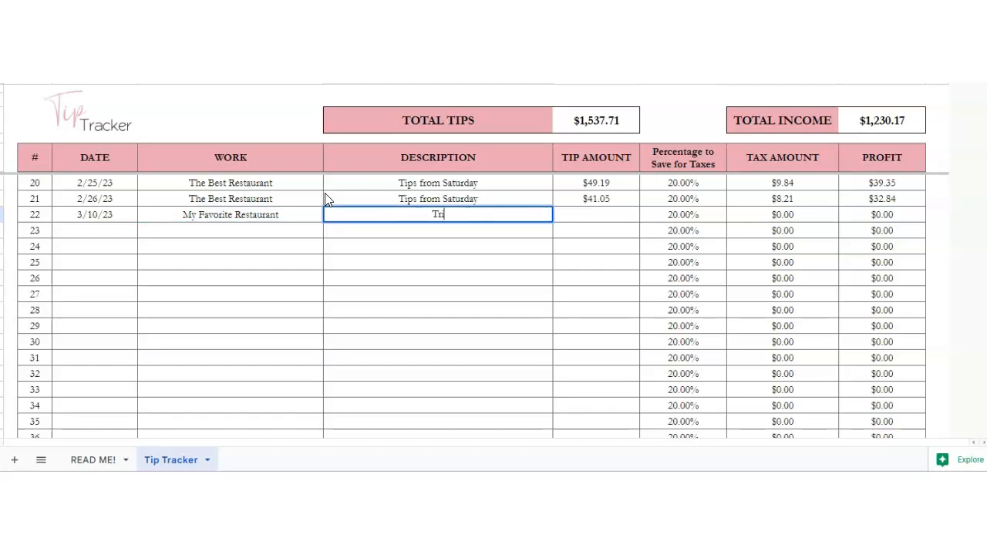
{"action": "type", "text": "ips from Frid"}
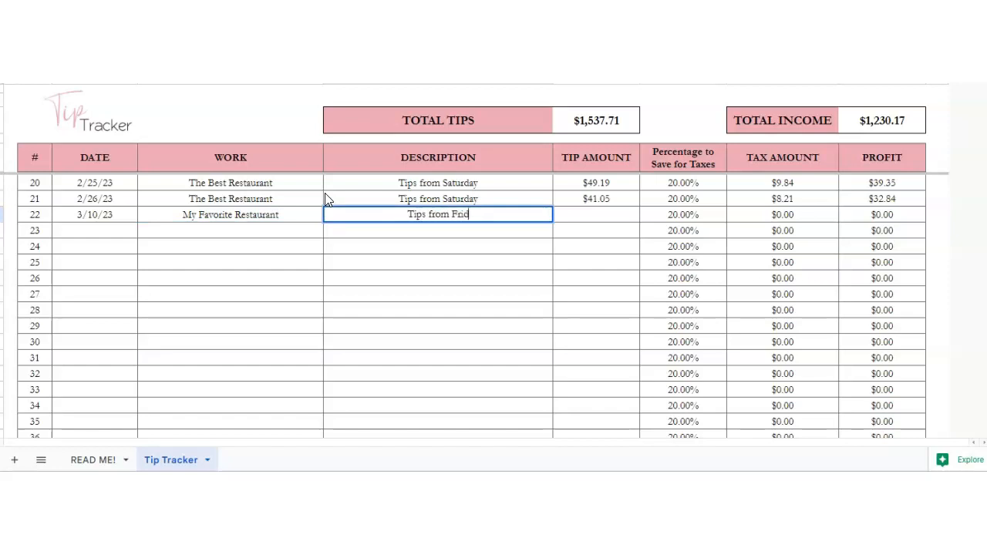
{"action": "key", "text": "Backspace"}
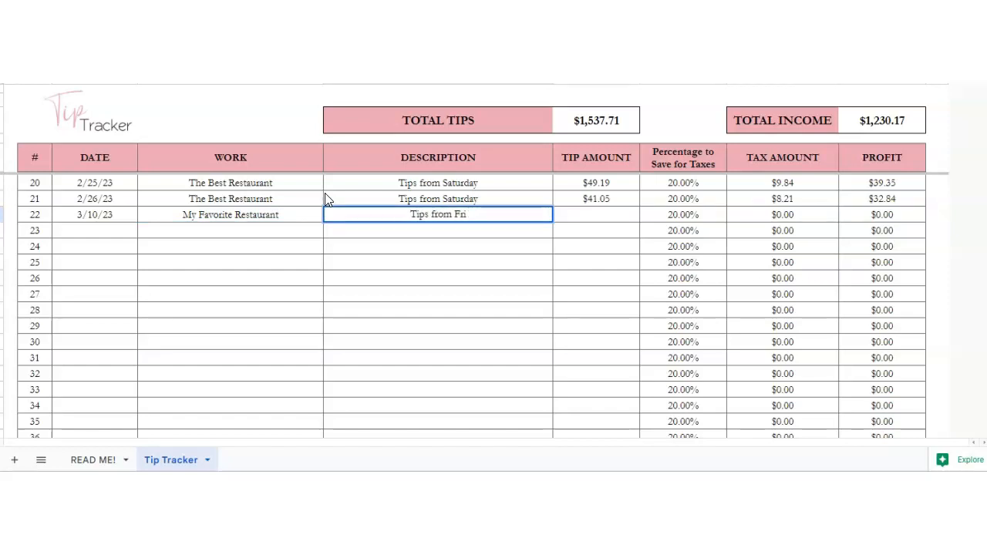
{"action": "key", "text": "Delete"}
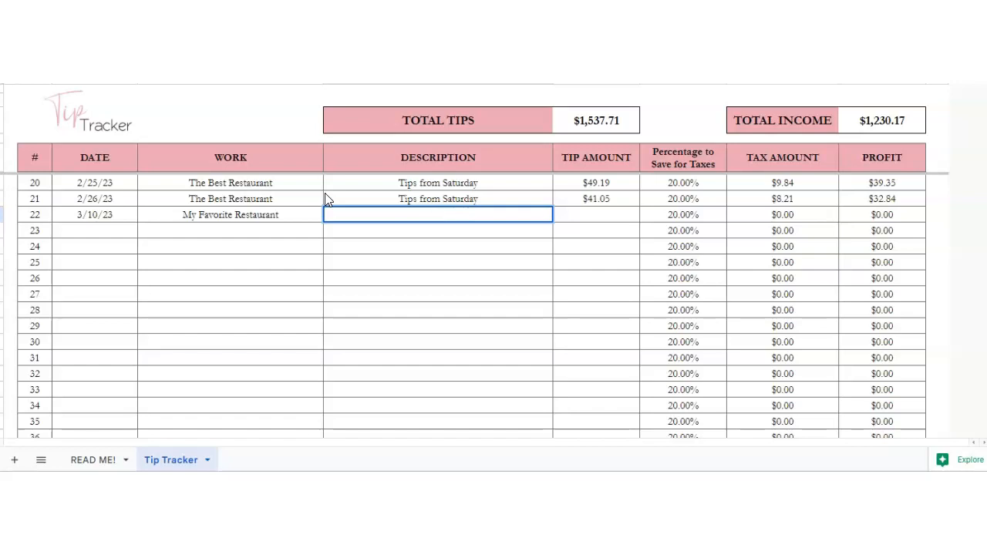
{"action": "type", "text": "Tips from"}
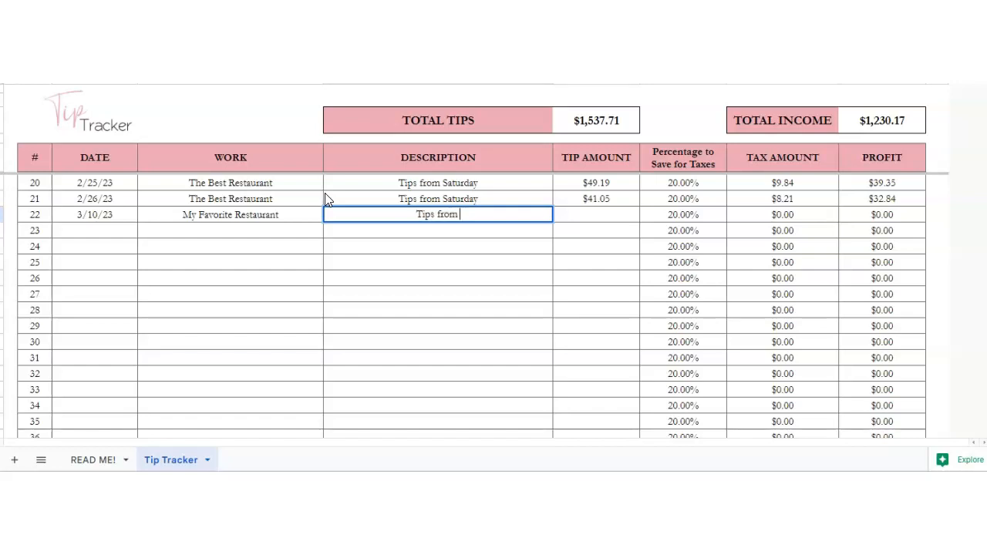
{"action": "type", "text": "Regular Custom"}
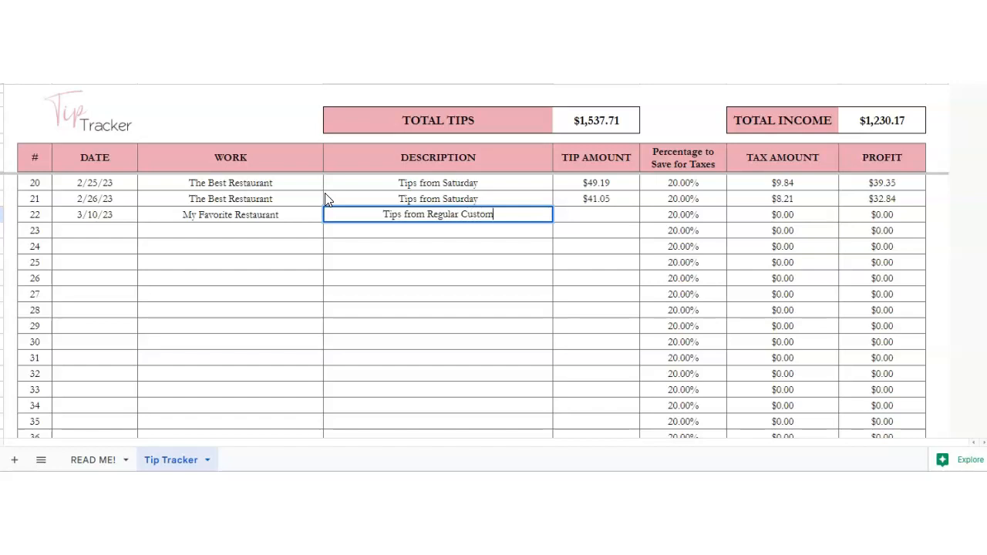
{"action": "key", "text": "Tab"}
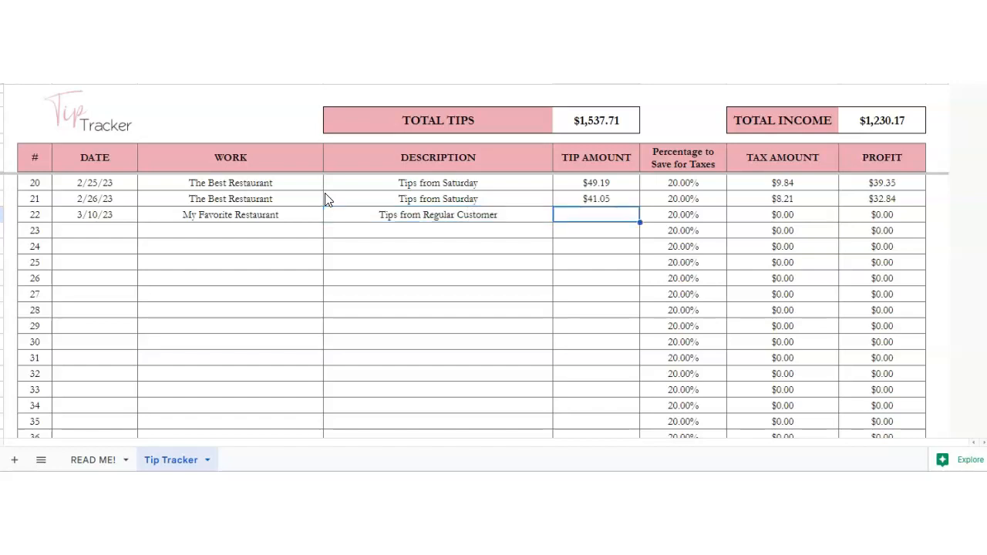
Enter a 25.00 tip amount in row 22 and inspect the tax percentage cells.
{"action": "type", "text": "25.00"}
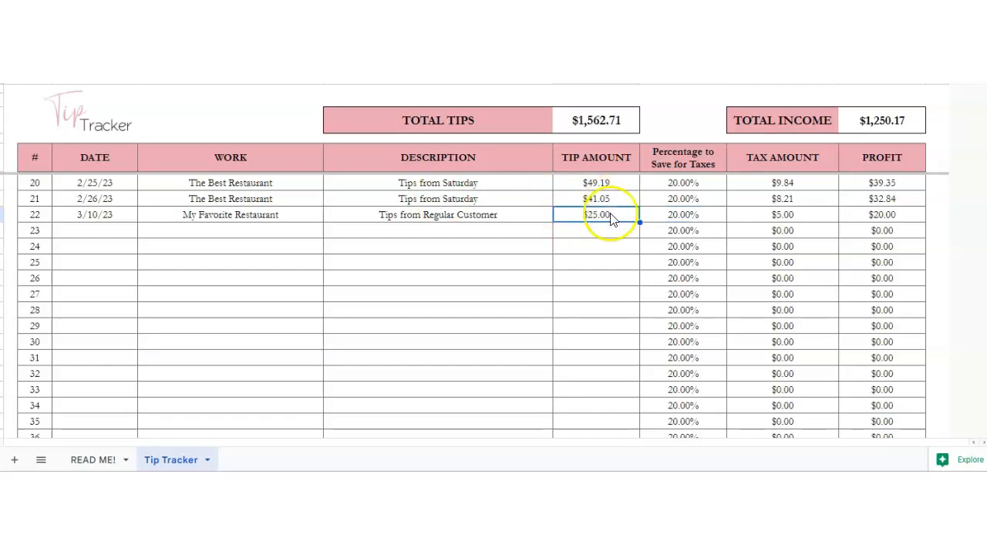
{"action": "left_click", "coordinate": [682, 214]}
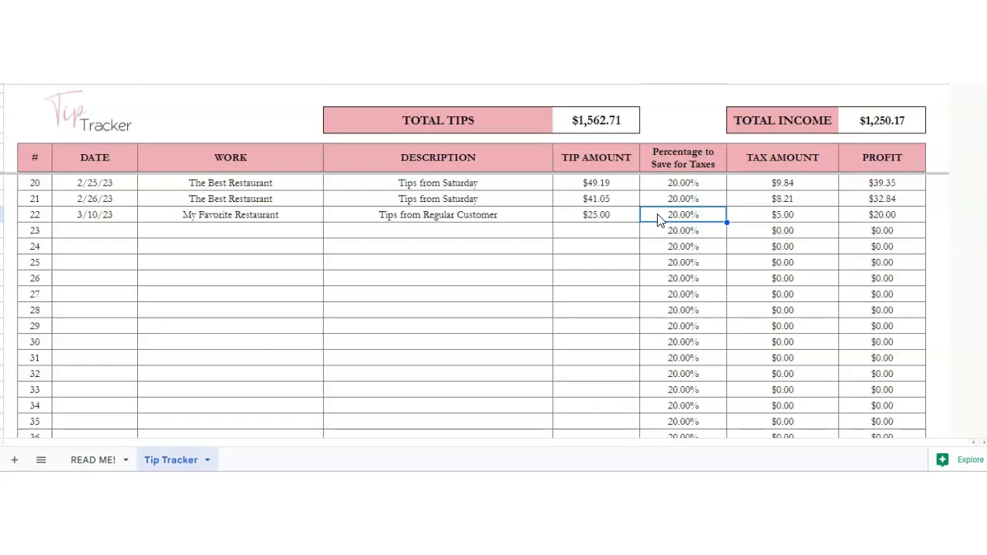
{"action": "mouse_move", "coordinate": [667, 236]}
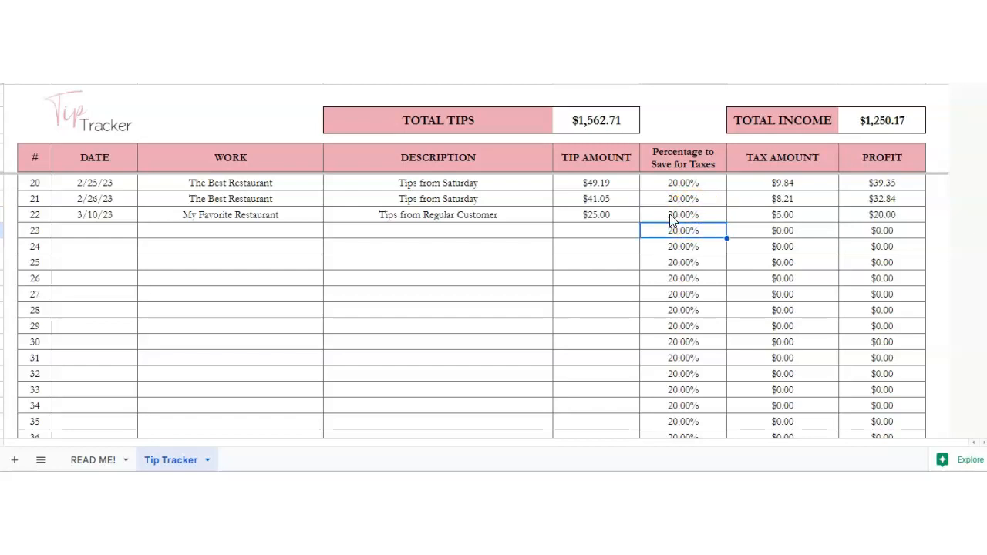
{"action": "left_click", "coordinate": [781, 214]}
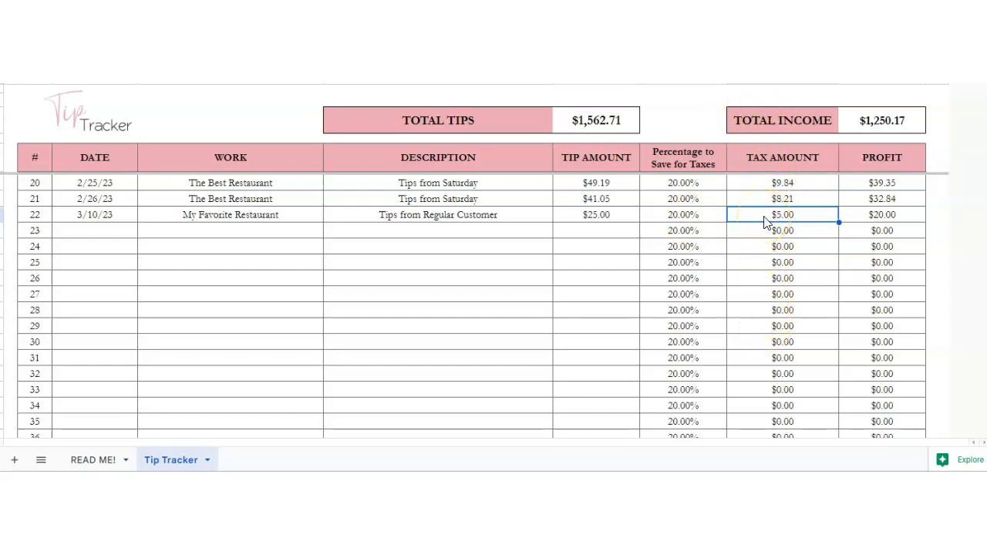
{"action": "left_click", "coordinate": [881, 214]}
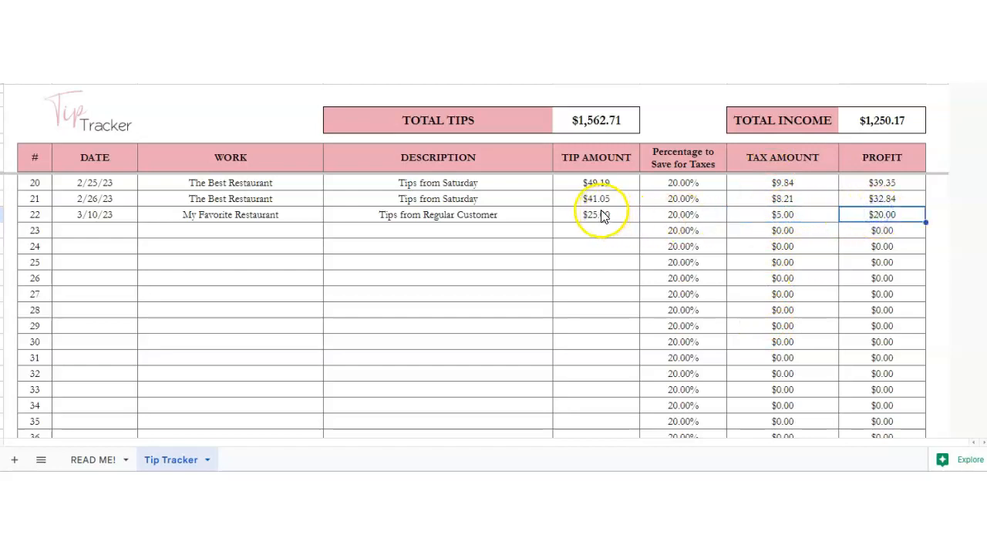
{"action": "left_click", "coordinate": [781, 214]}
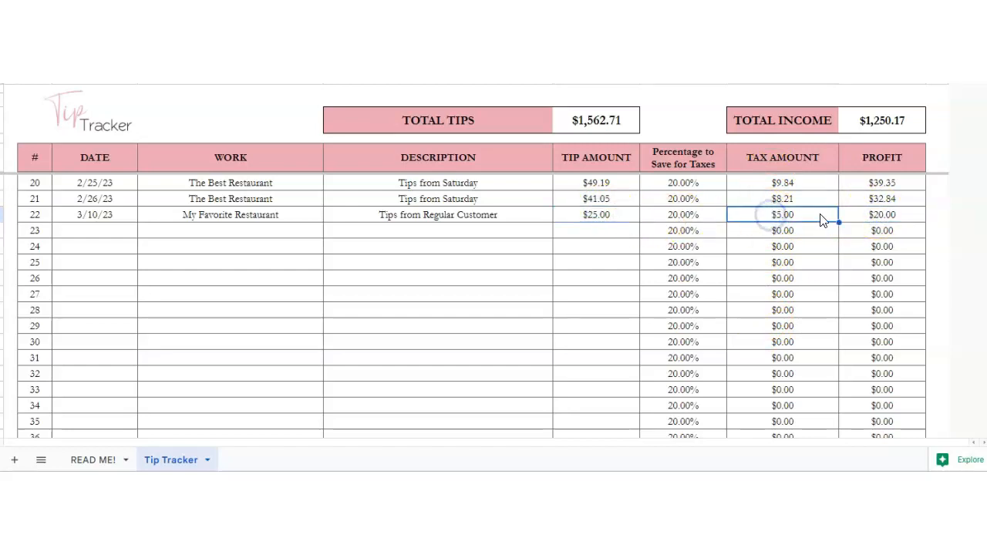
{"action": "left_click", "coordinate": [886, 120]}
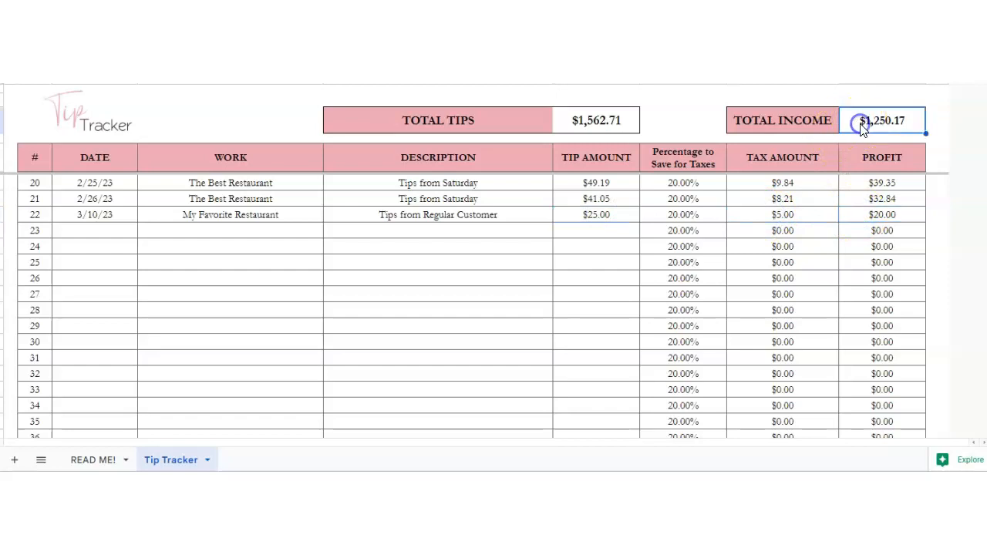
{"action": "left_click", "coordinate": [858, 124]}
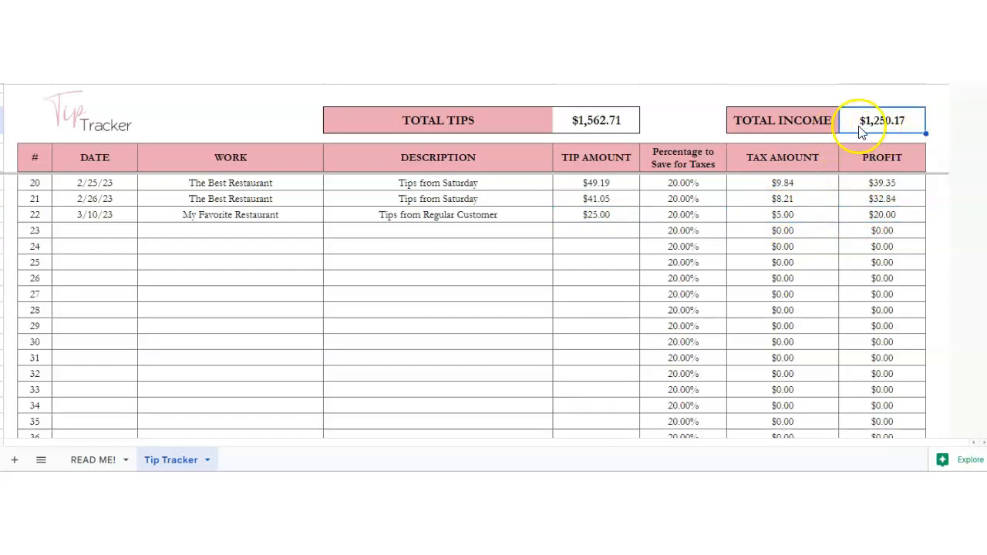
{"action": "mouse_move", "coordinate": [773, 195]}
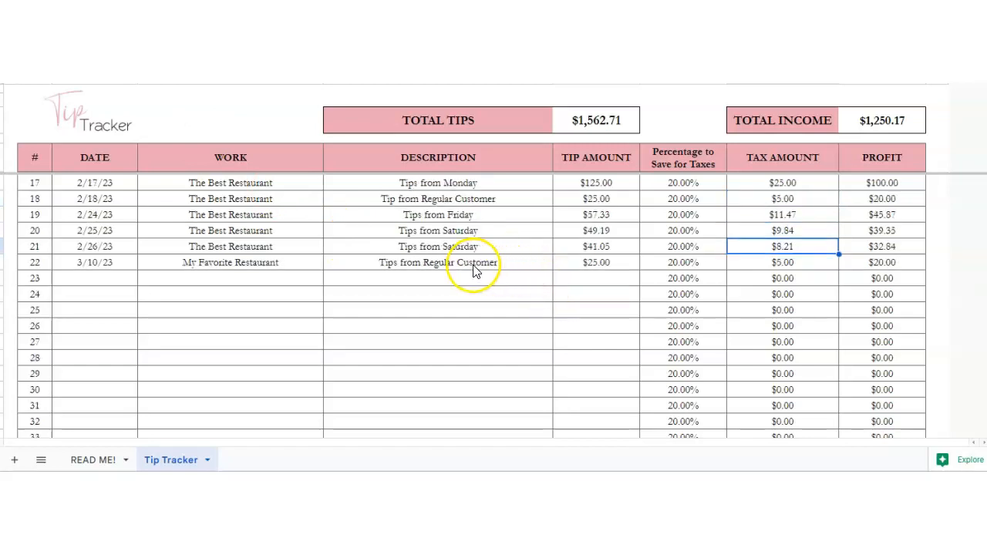
{"action": "scroll", "scroll_direction": "up", "scroll_amount": 3}
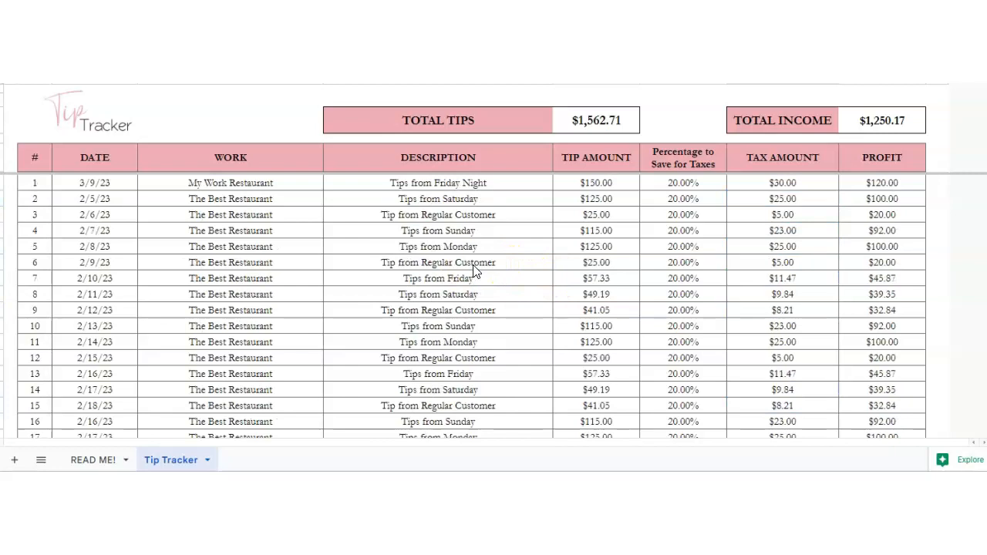